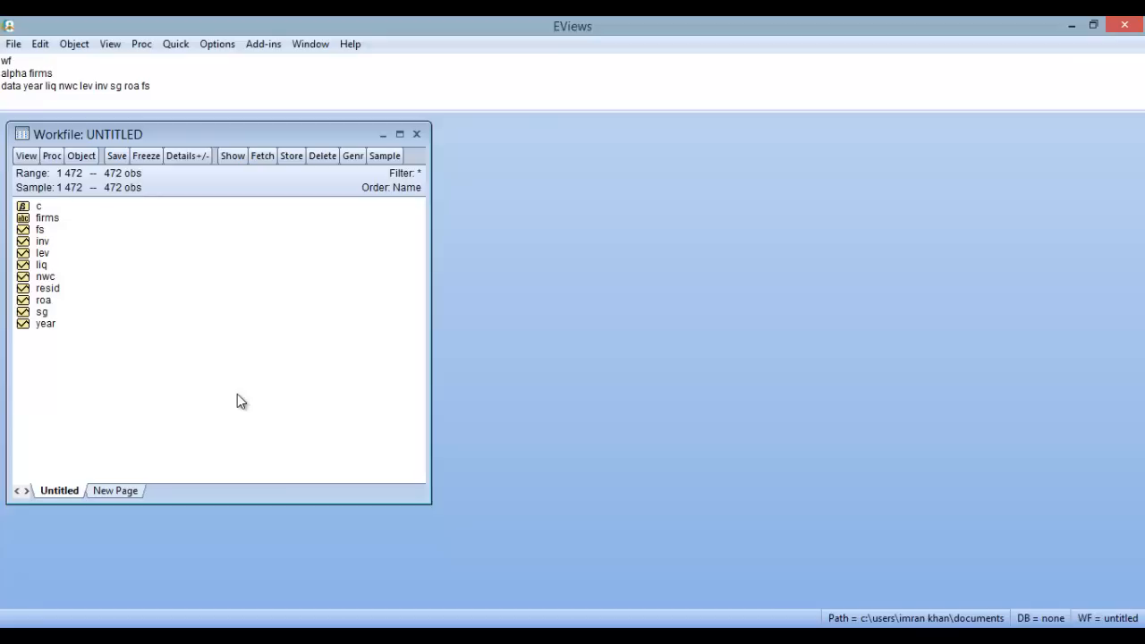
mouse_move(161, 387)
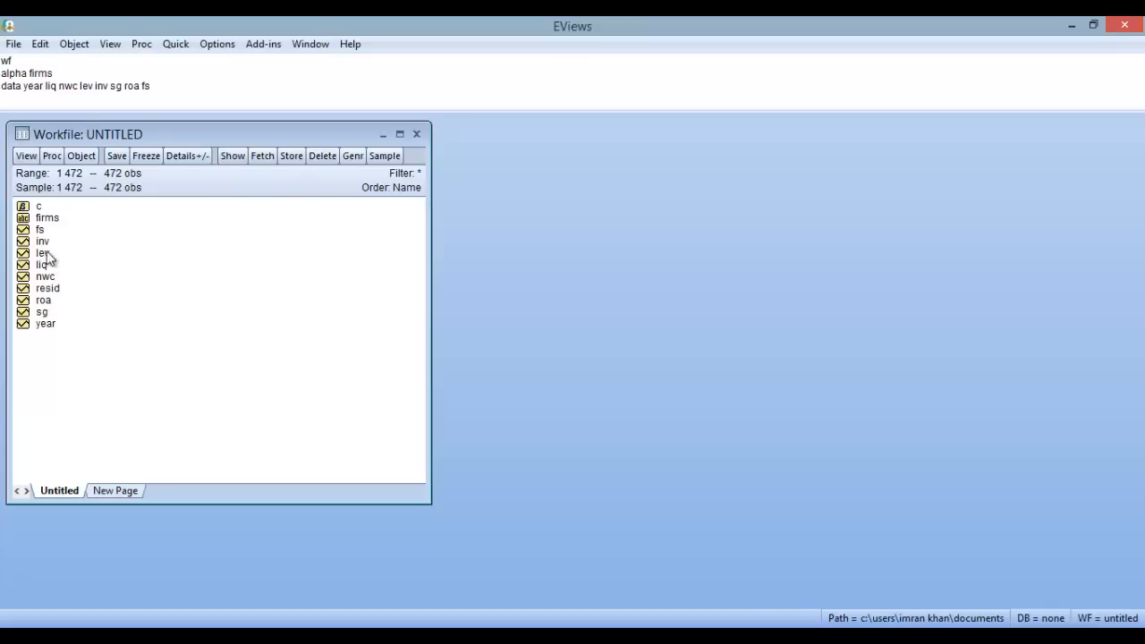
Reach the workfile's Structure/Resize Current Page settings via the Proc menu
click(43, 265)
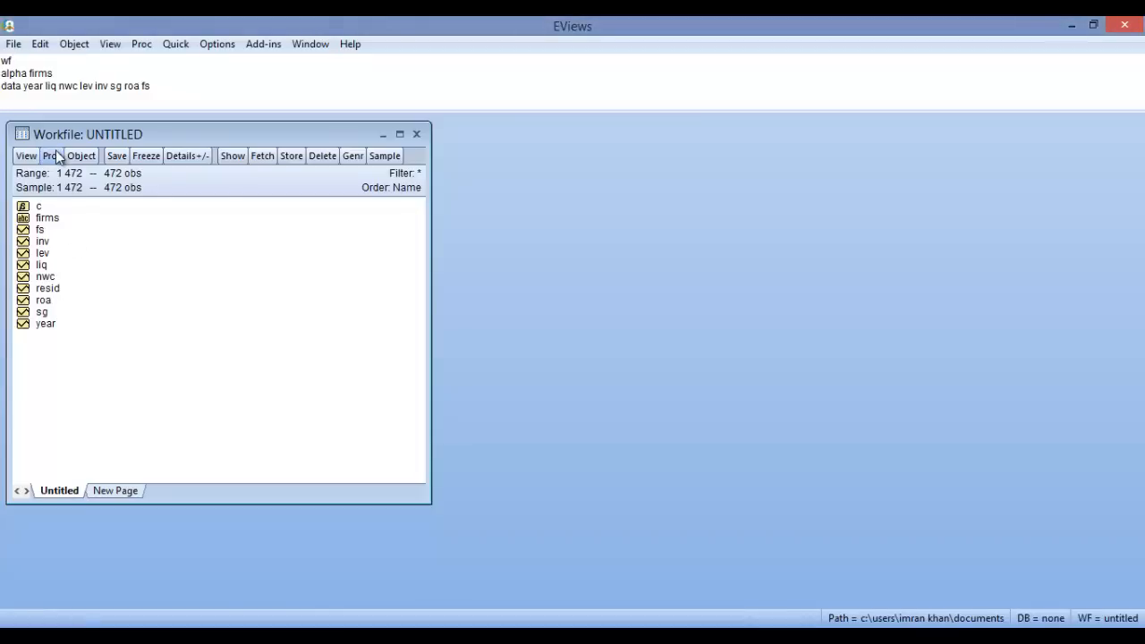
click(50, 154)
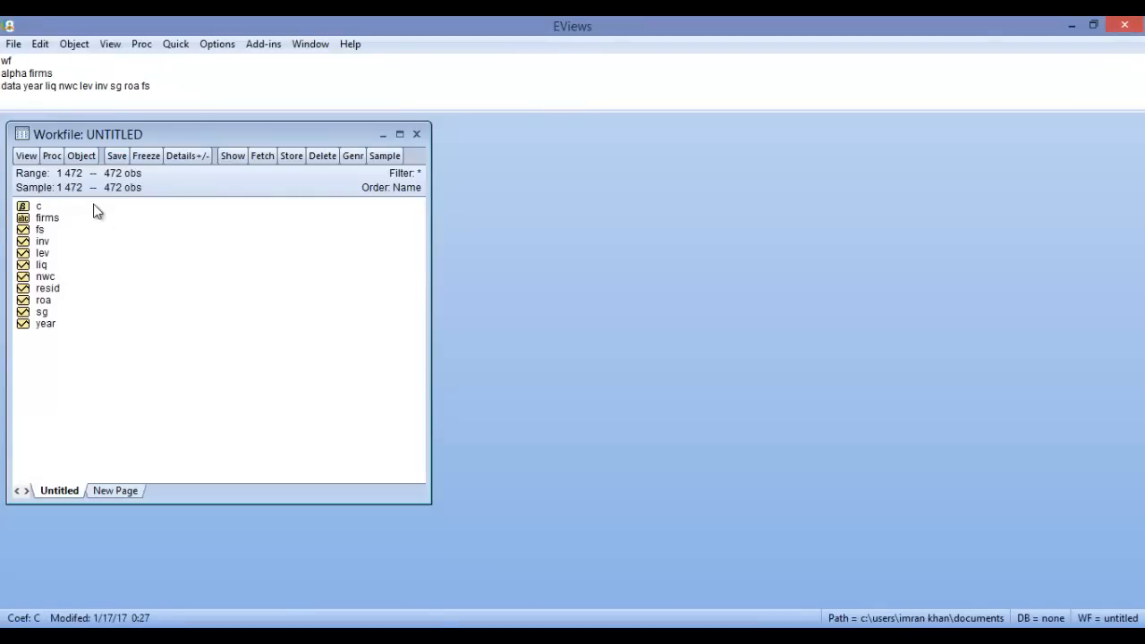
mouse_move(65, 211)
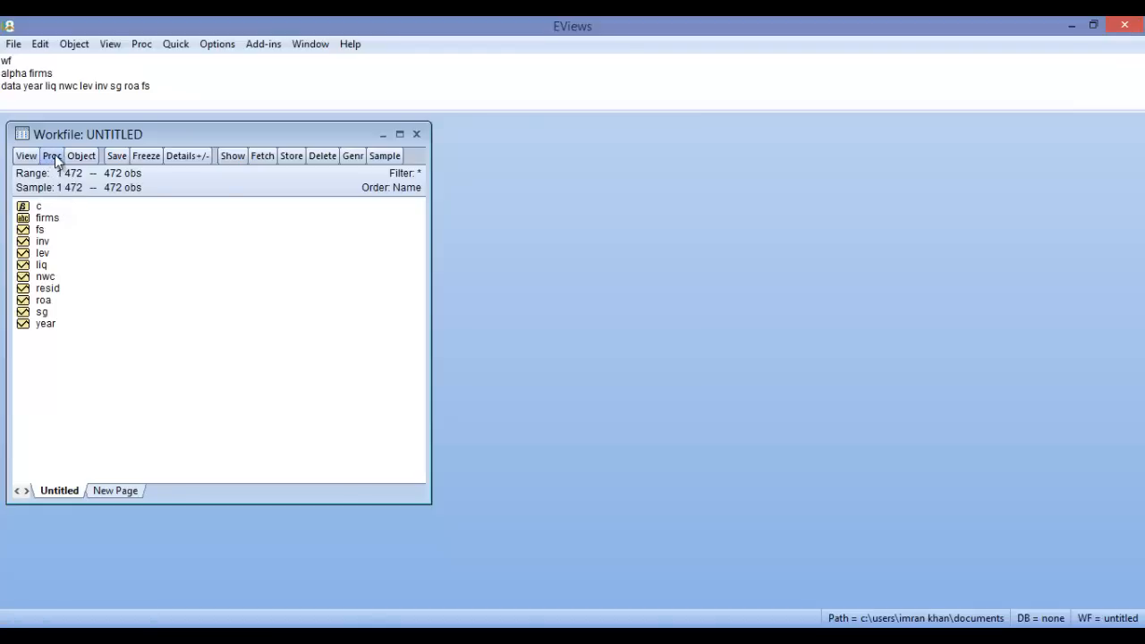
click(50, 153)
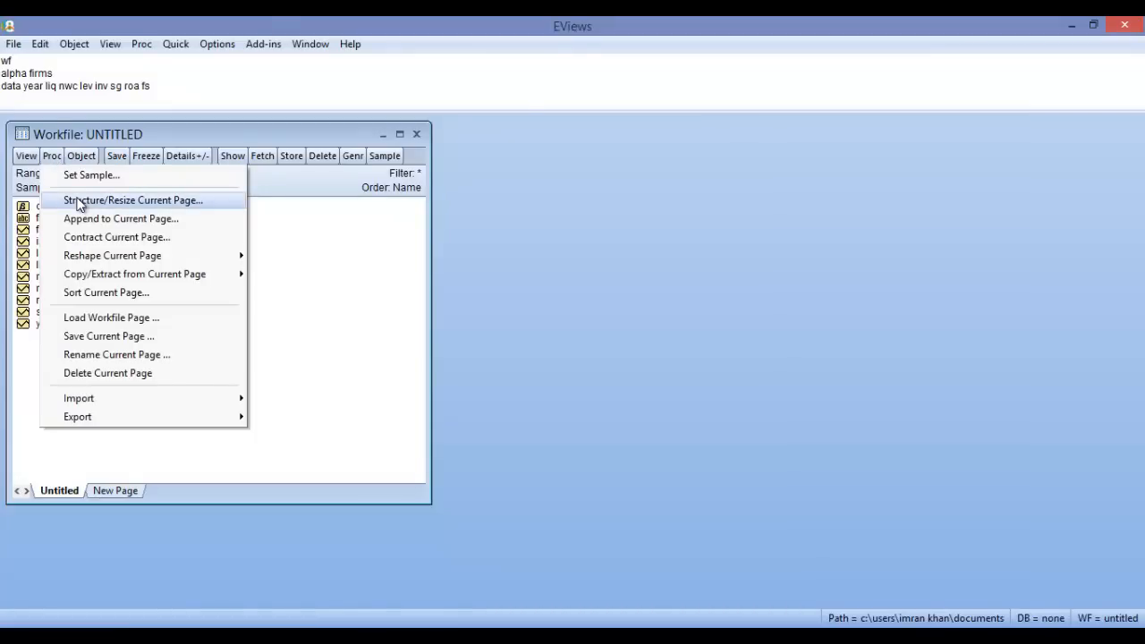
click(132, 200)
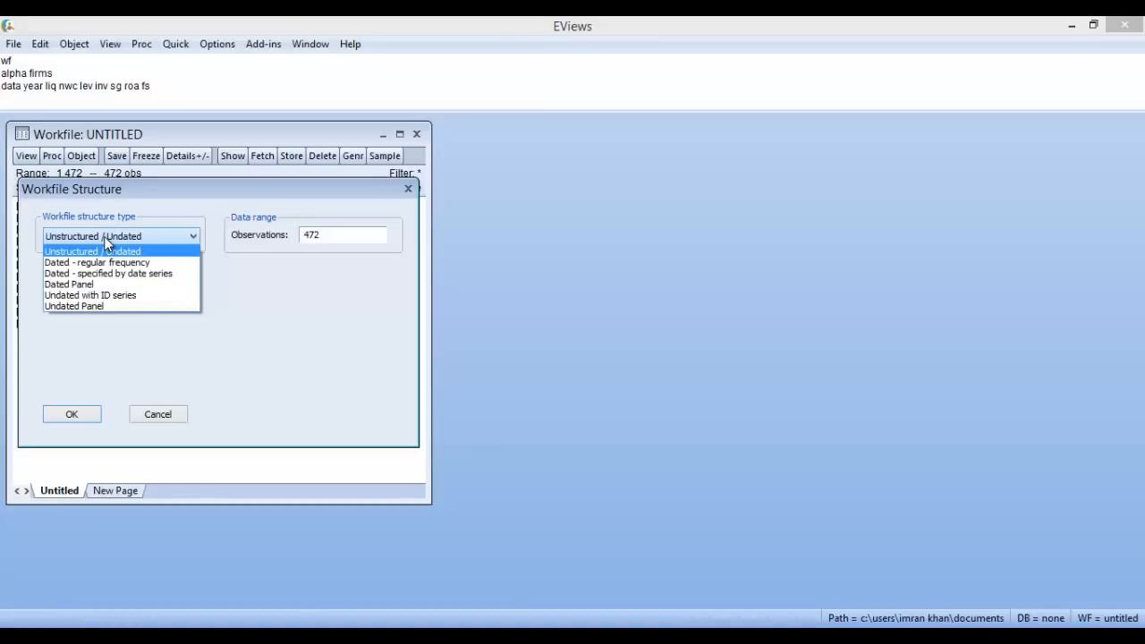
Choose Dated Panel with annual frequency and begin entering the 2006 start date
click(68, 285)
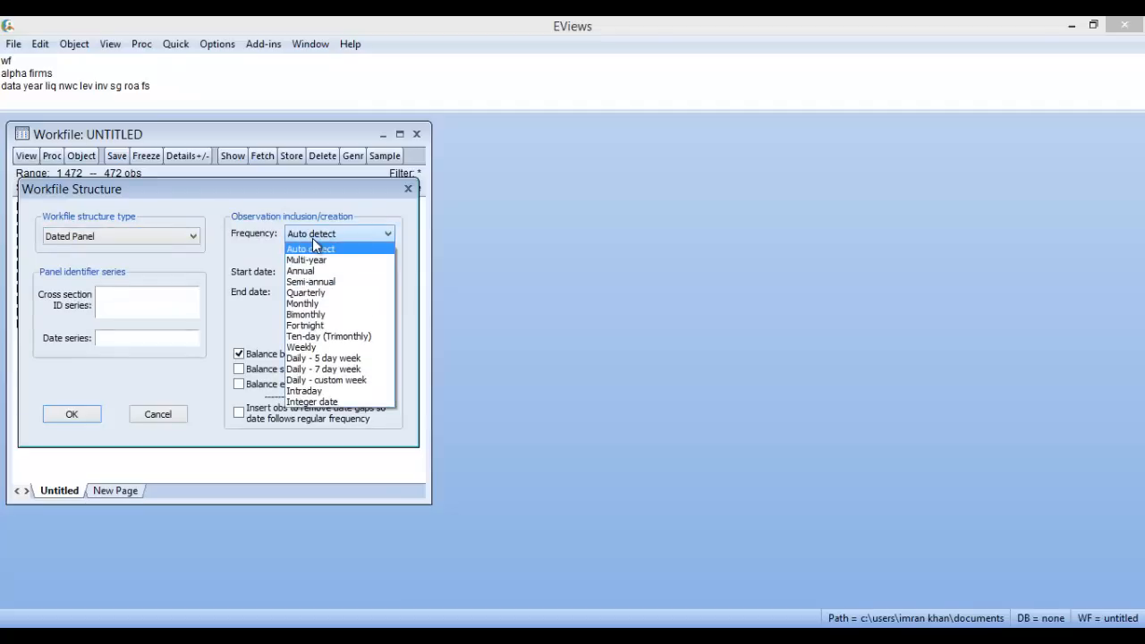
mouse_move(318, 272)
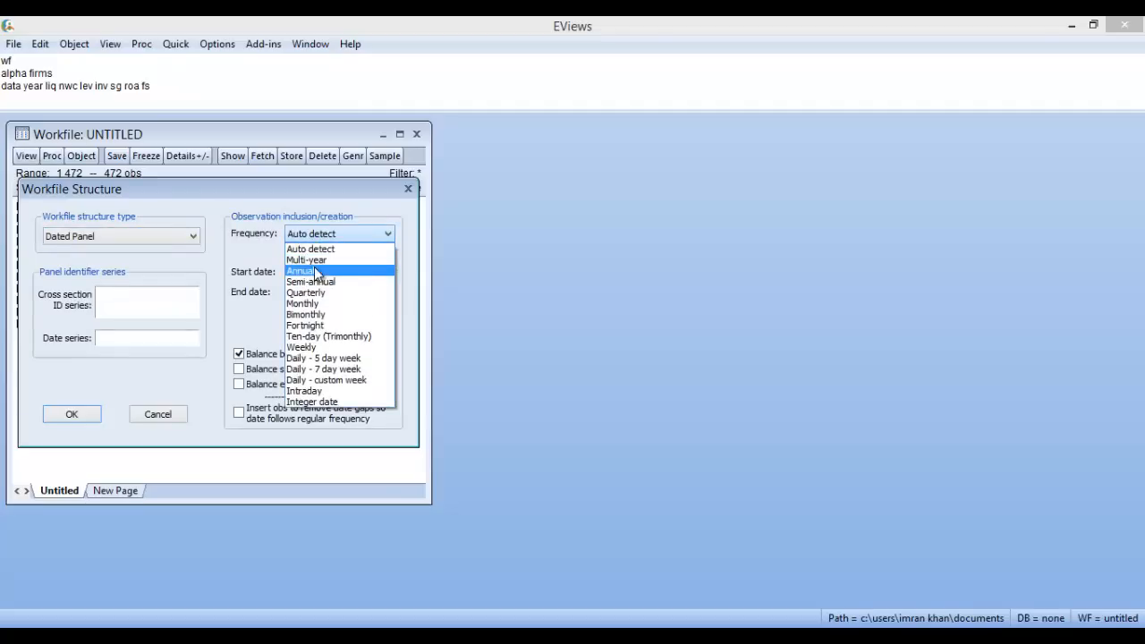
click(304, 270)
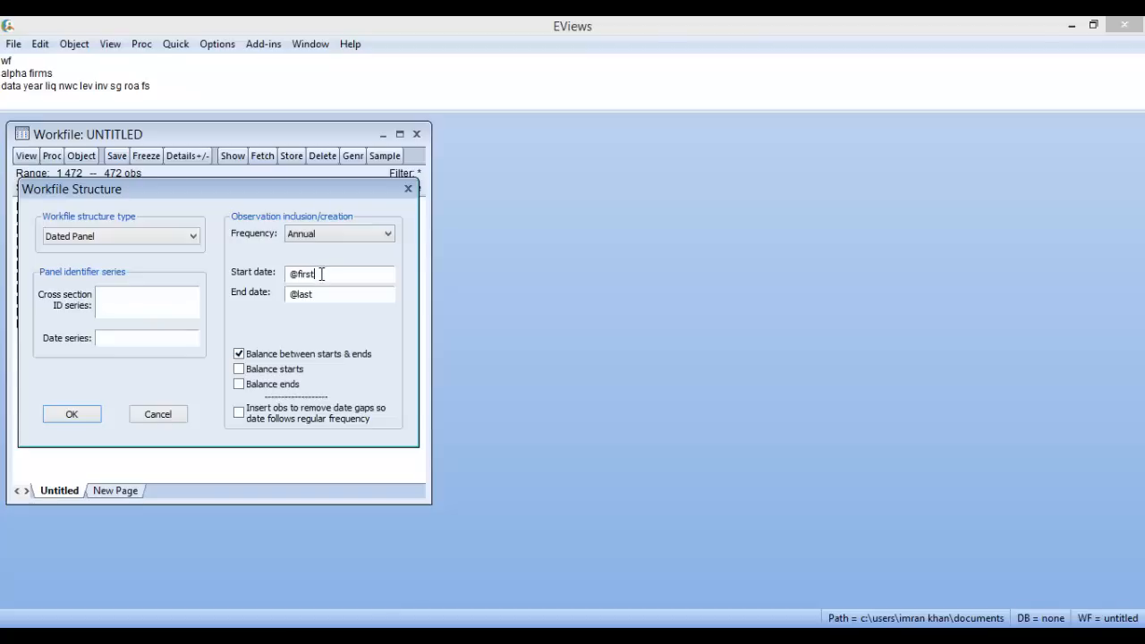
double_click(301, 273)
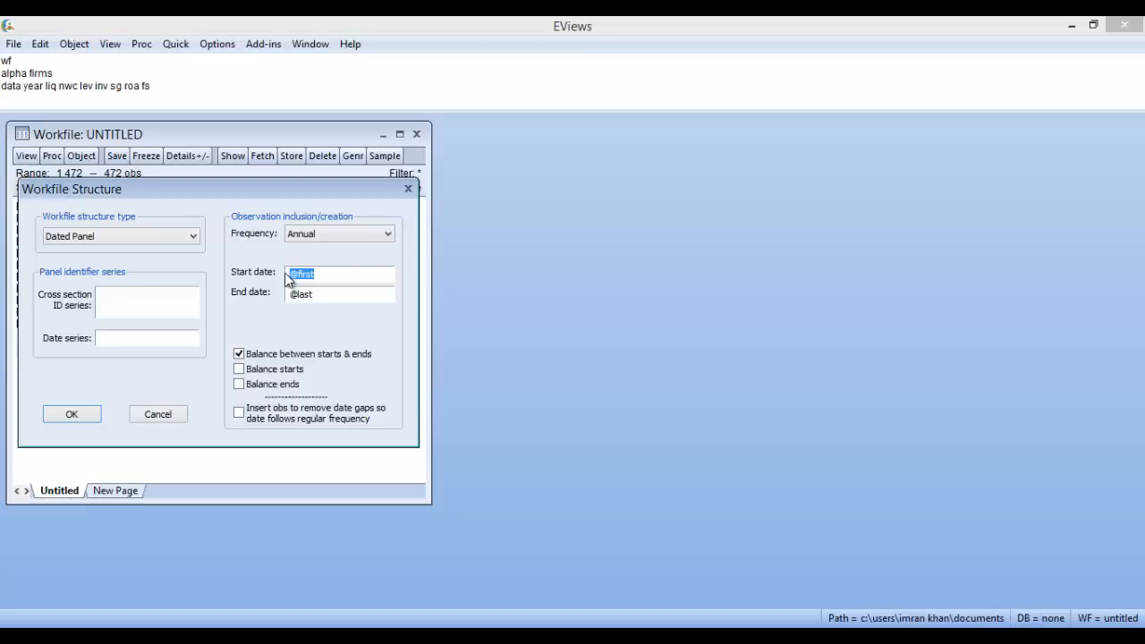
text(2006)
click(340, 293)
text(2013)
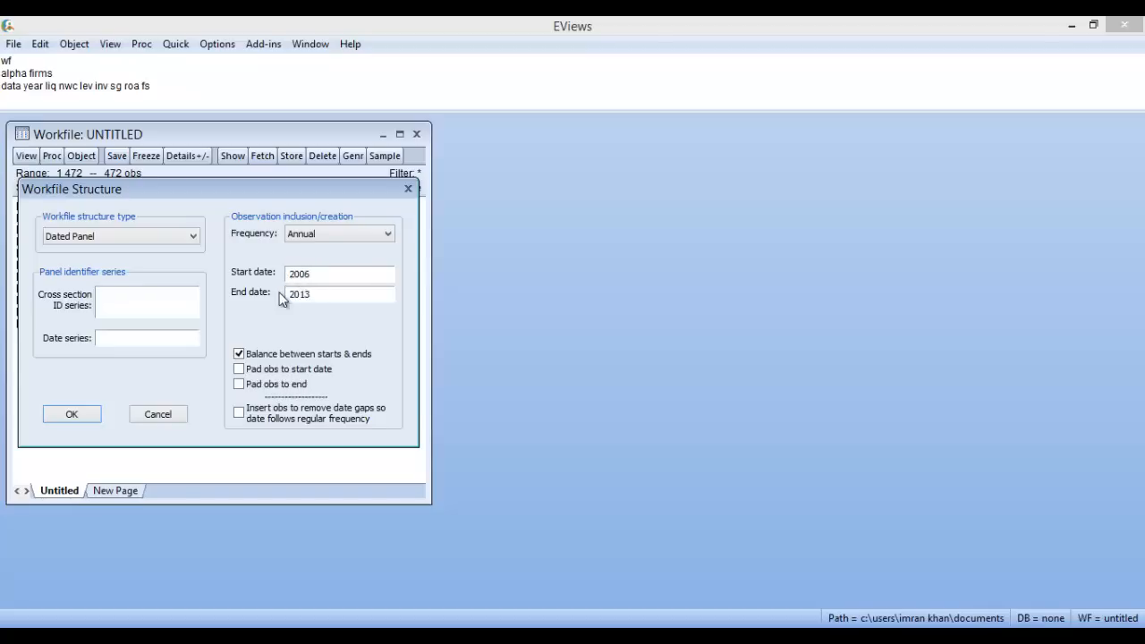
mouse_move(301, 197)
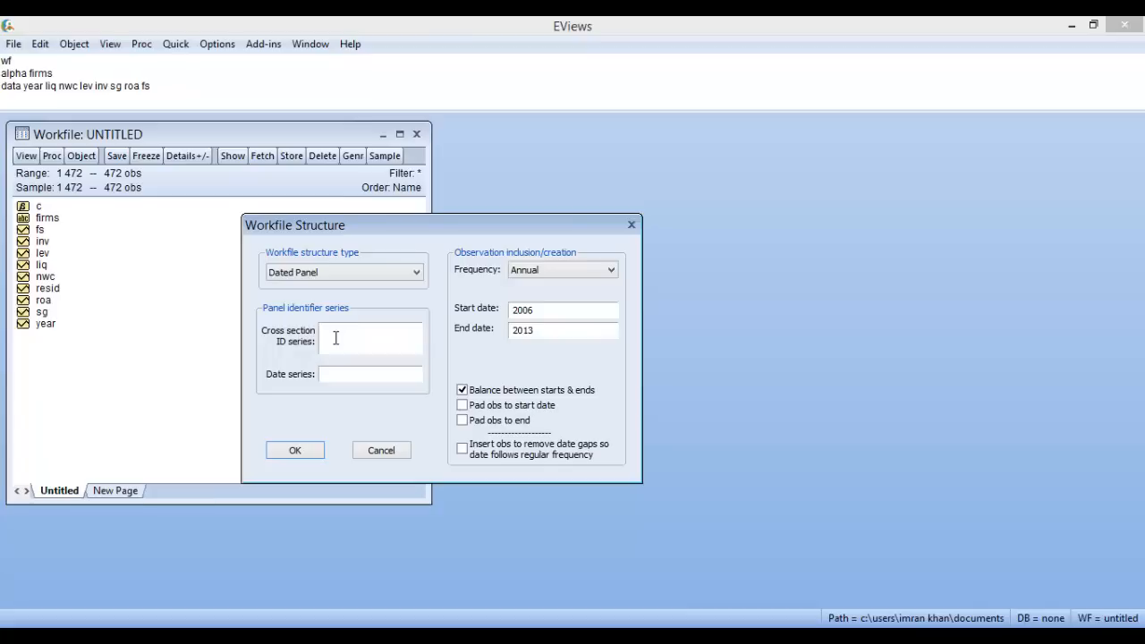
Set firms as the cross-section ID and year as the date series, then apply the panel structure
text(firms)
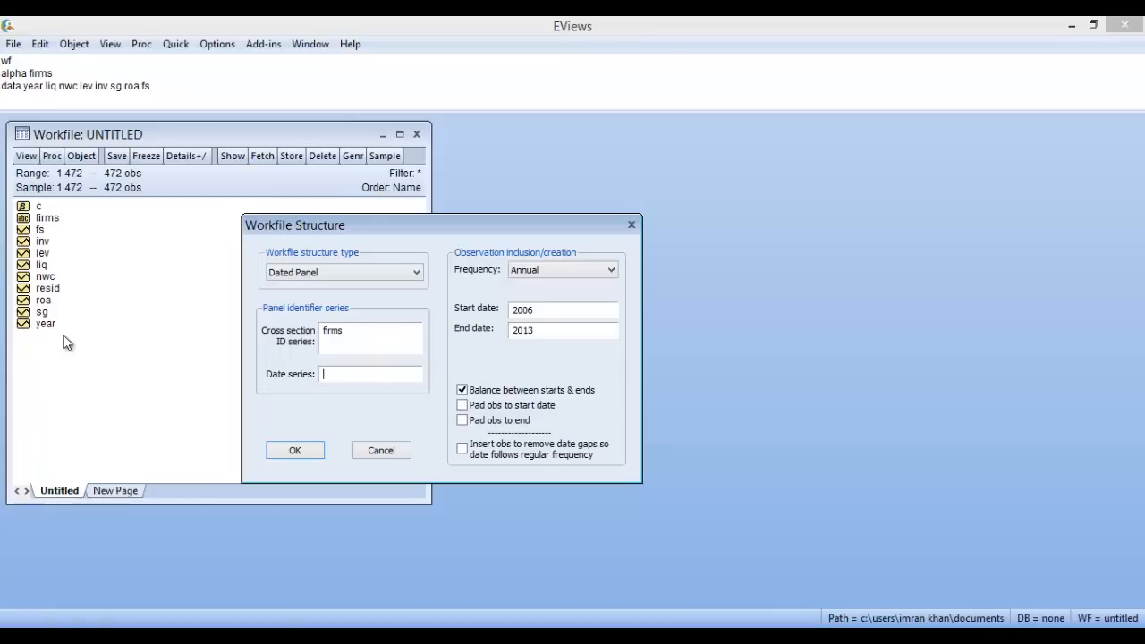
text(year)
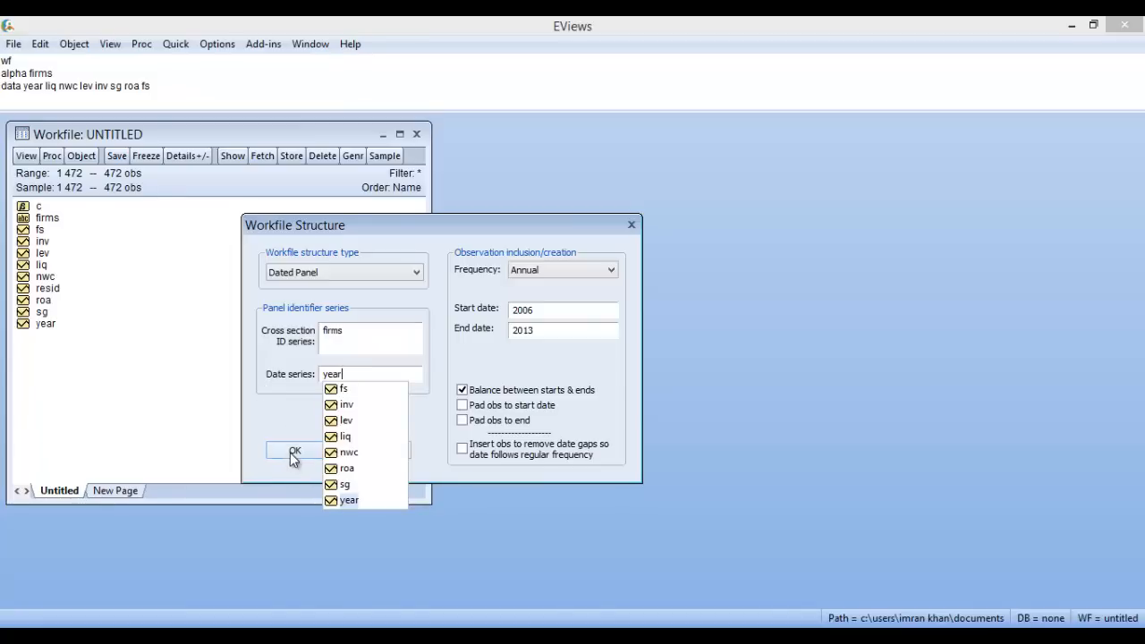
click(295, 451)
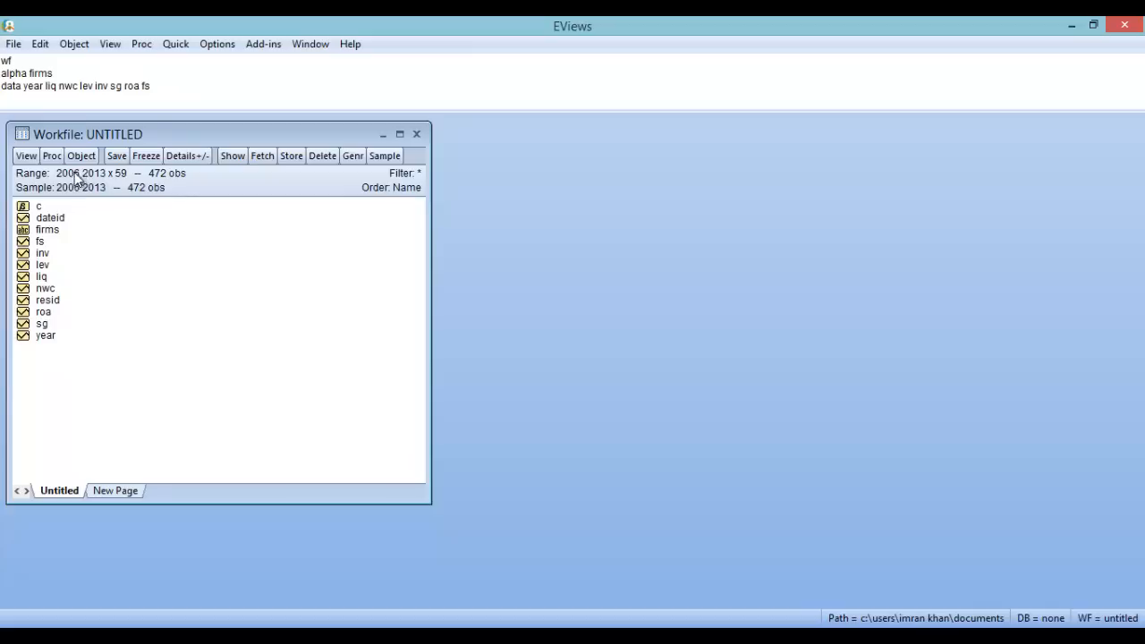
mouse_move(206, 188)
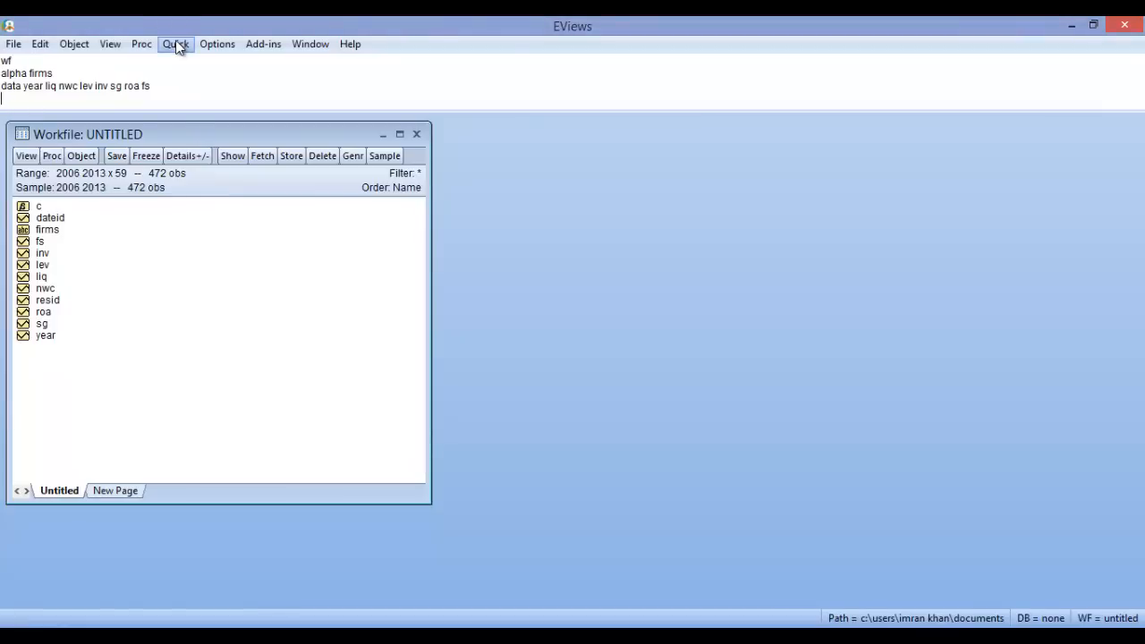
Start a new equation and specify liq c fs inv lev nwc roa sg
click(175, 43)
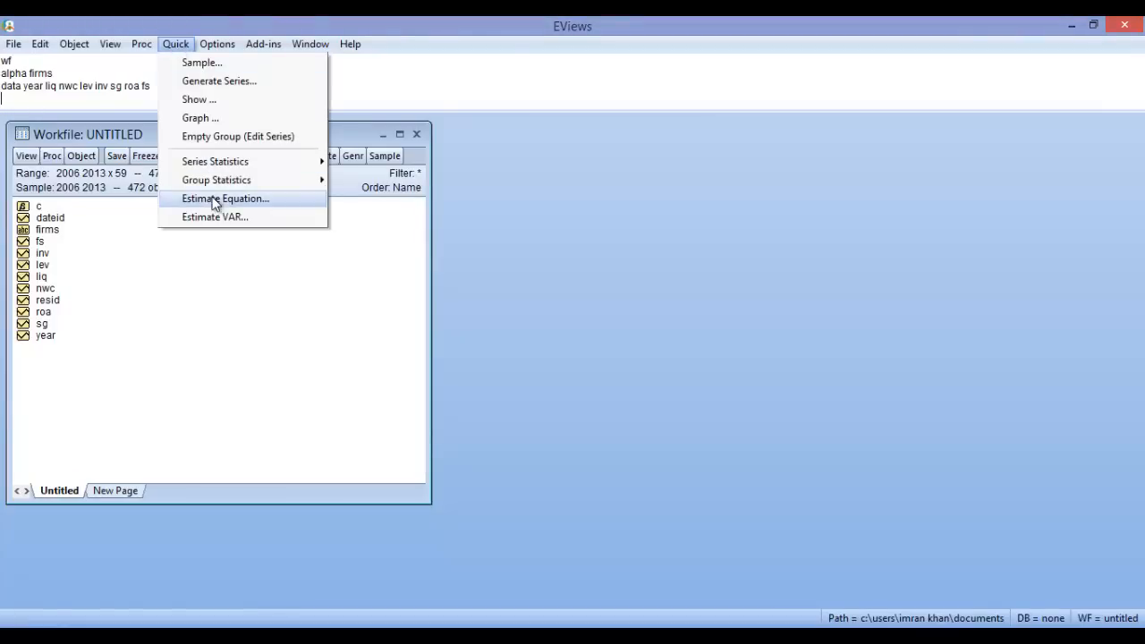
click(226, 197)
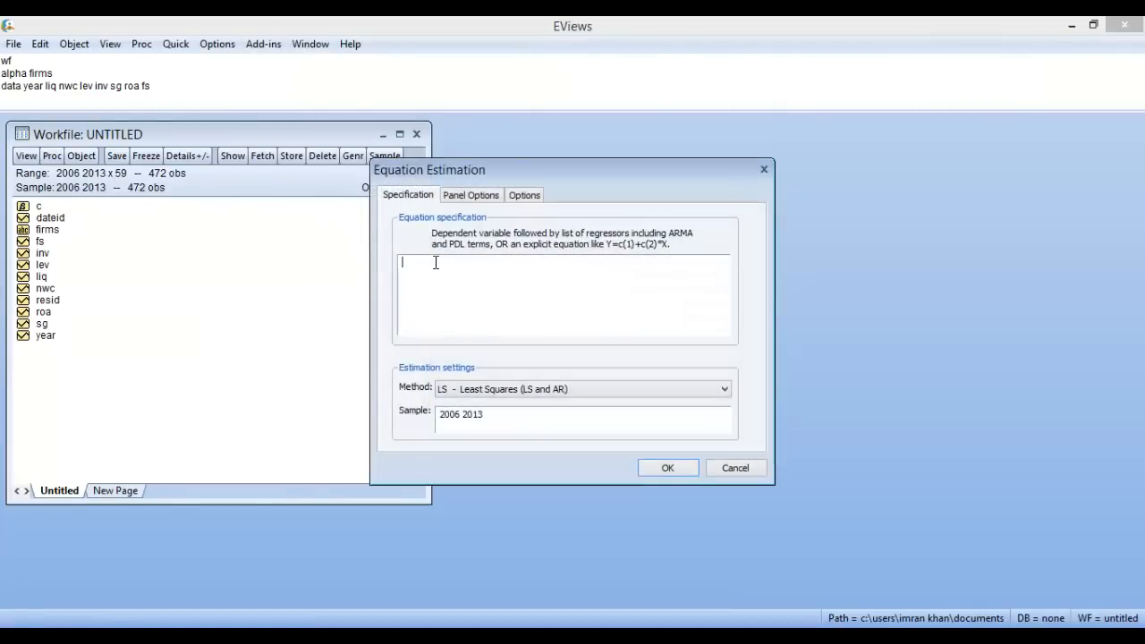
text(liq)
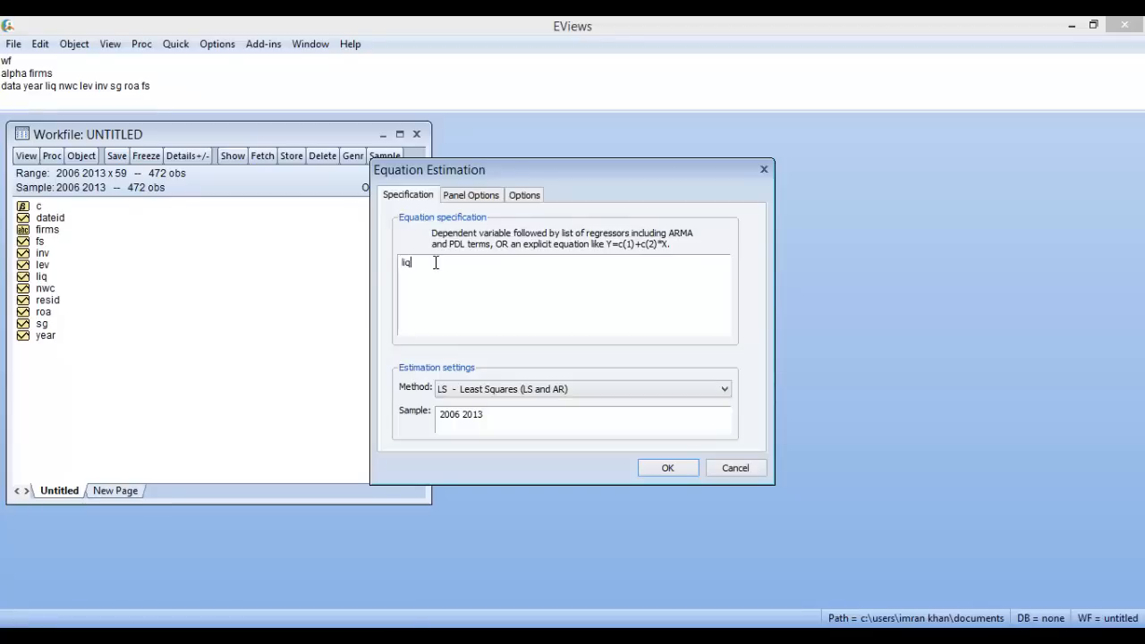
text(c)
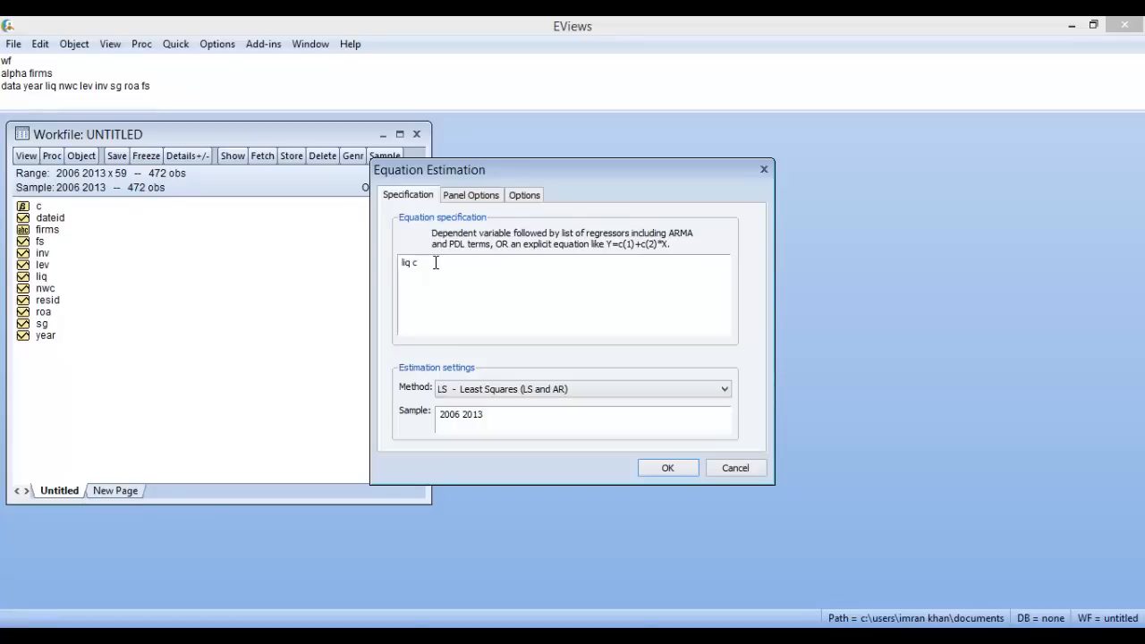
text(fs)
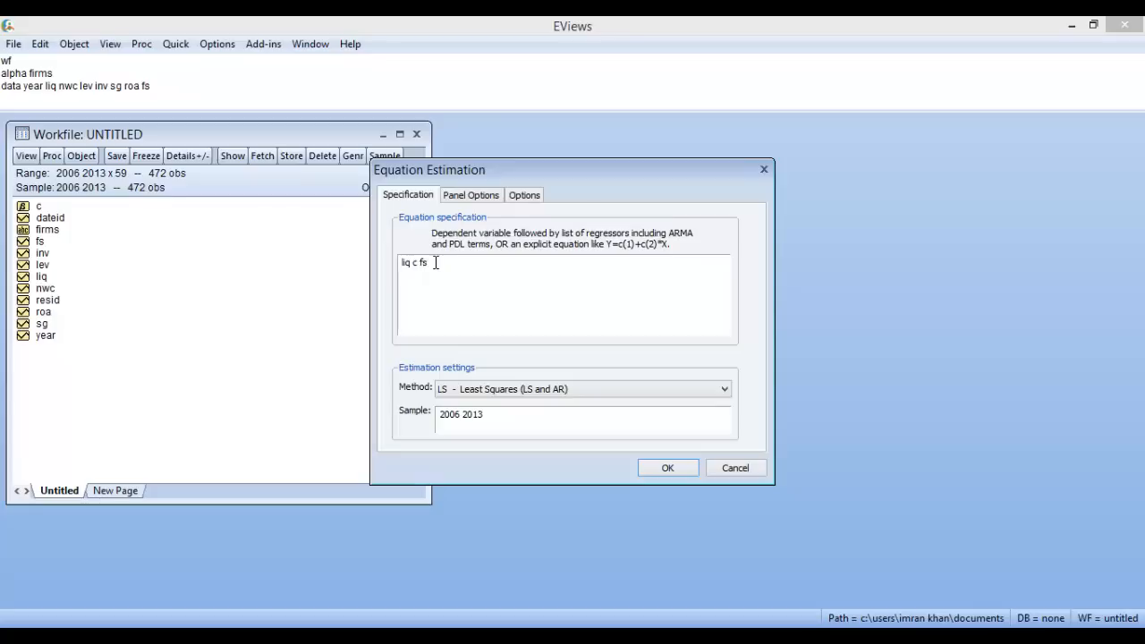
text(inv)
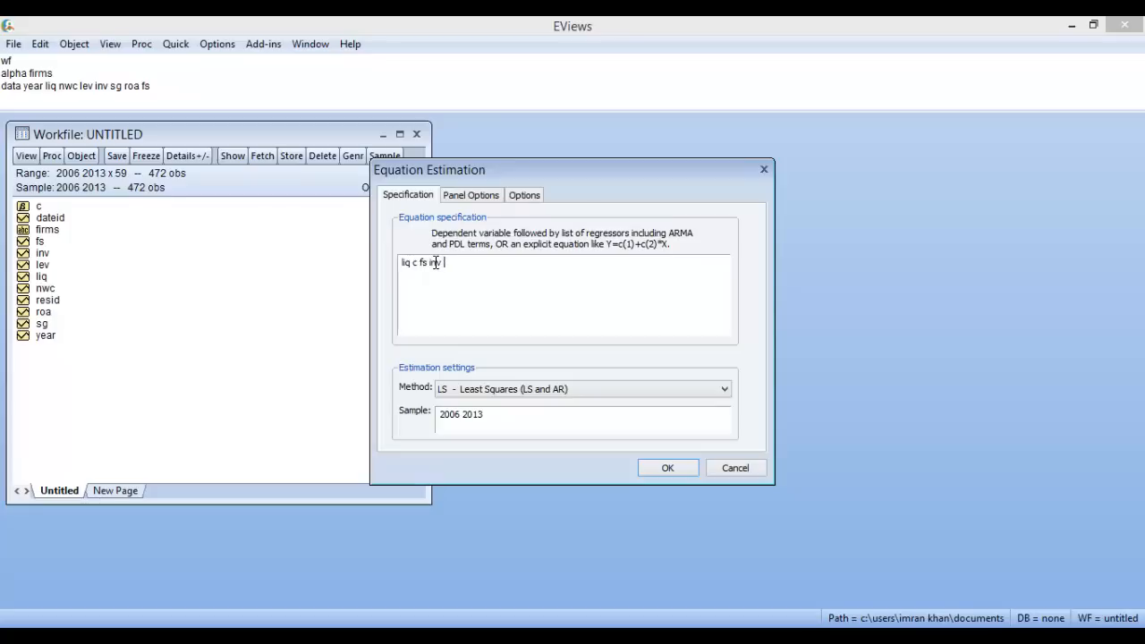
text(lev)
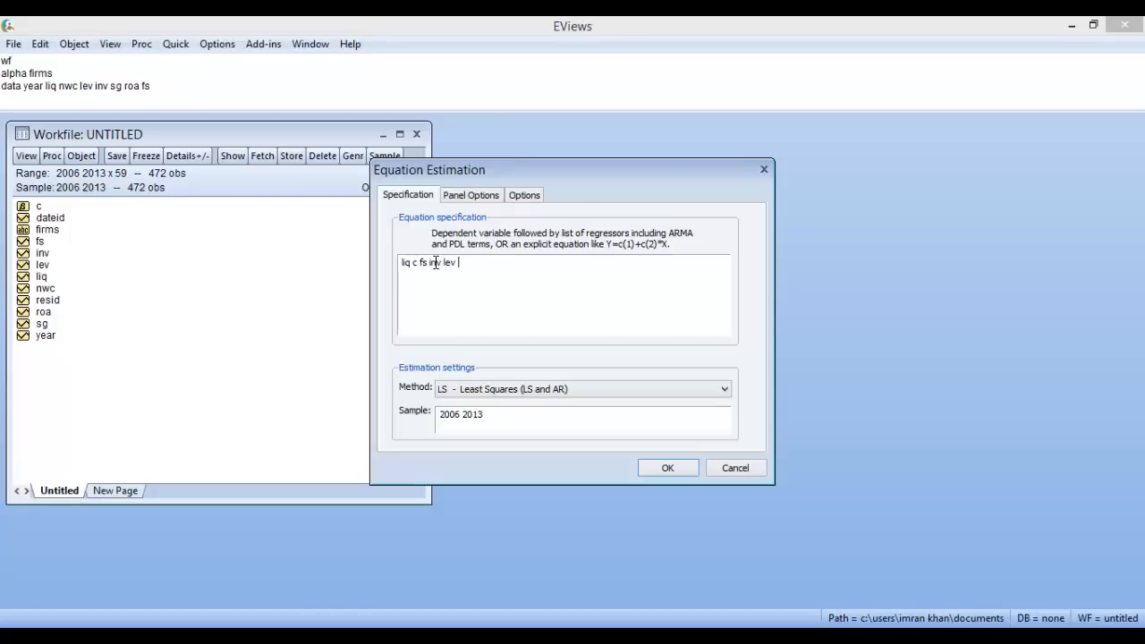
text(nwc)
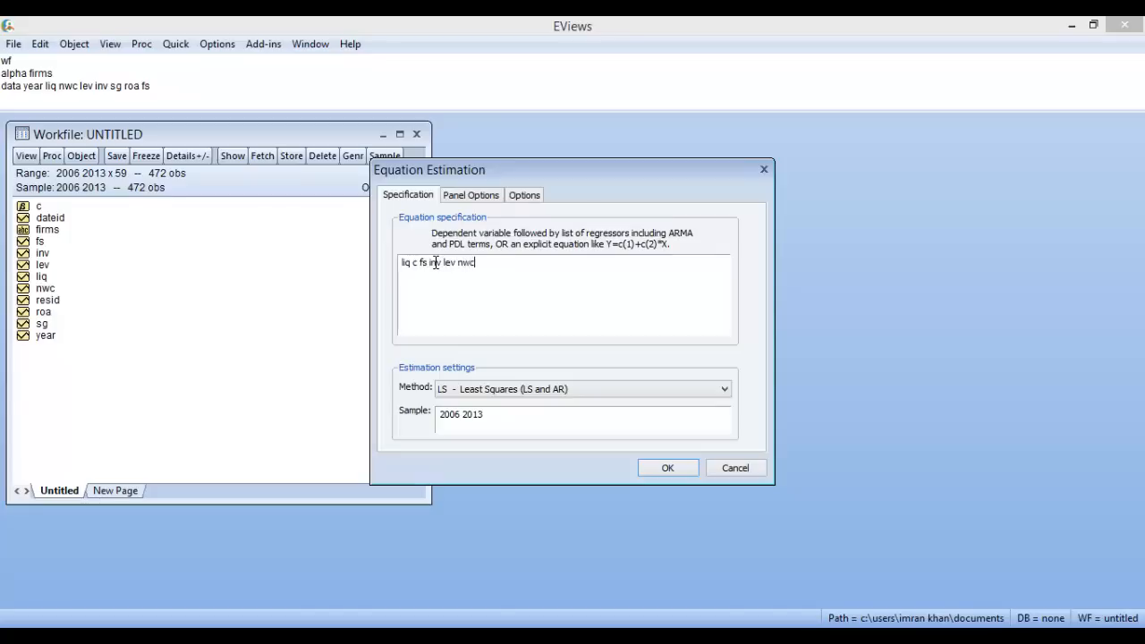
text(roa)
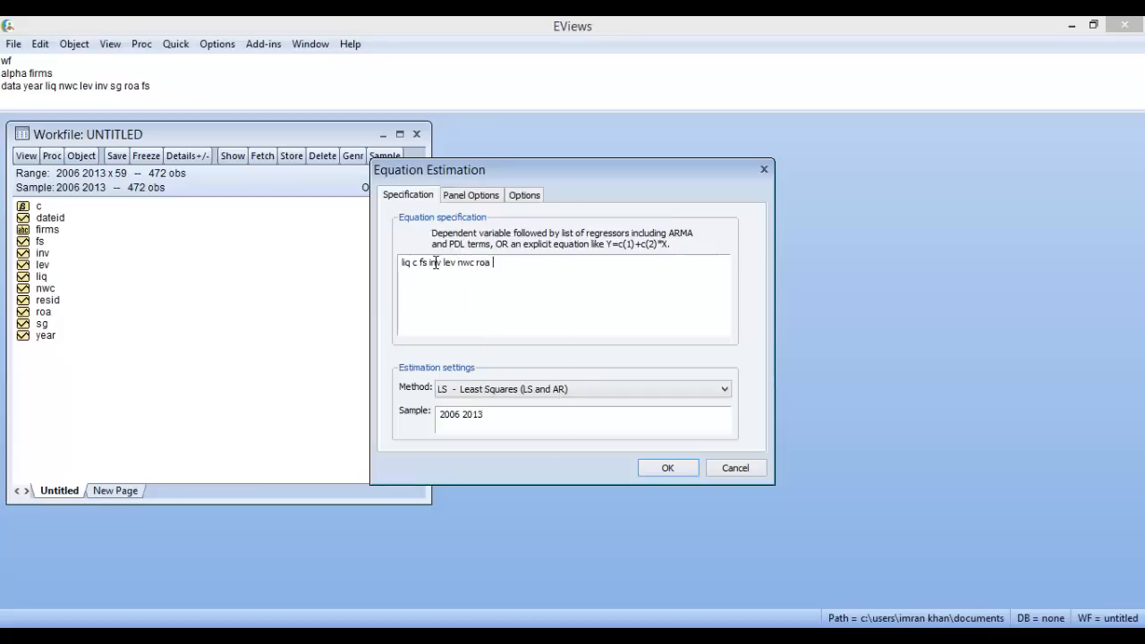
text(sg)
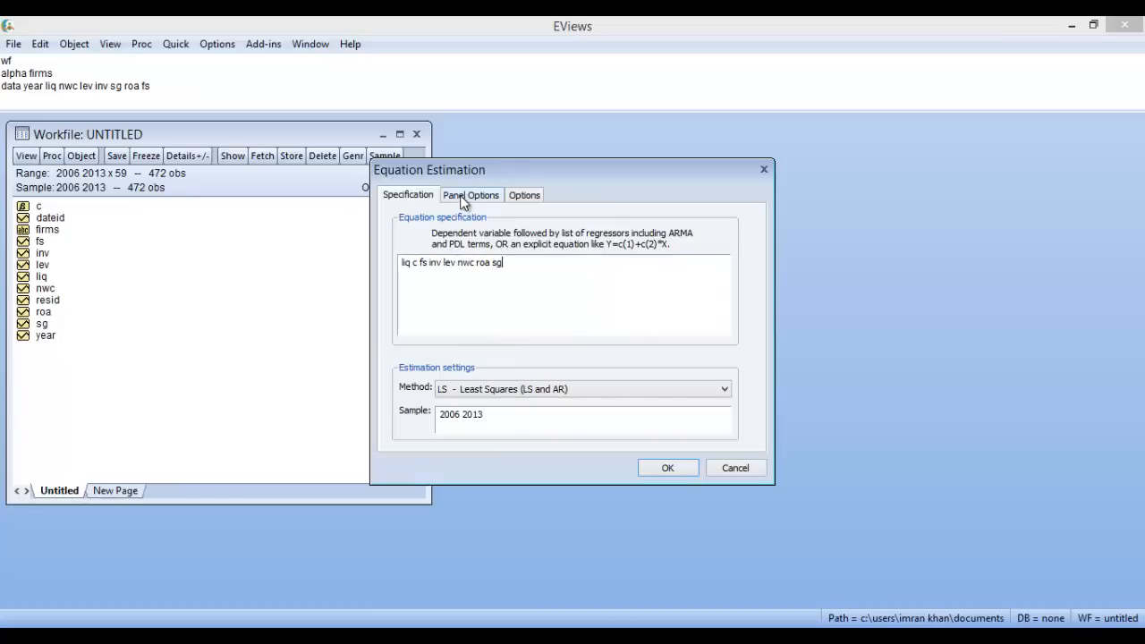
Set period effects to Random in Panel Options and estimate the Panel EGLS equation
click(471, 195)
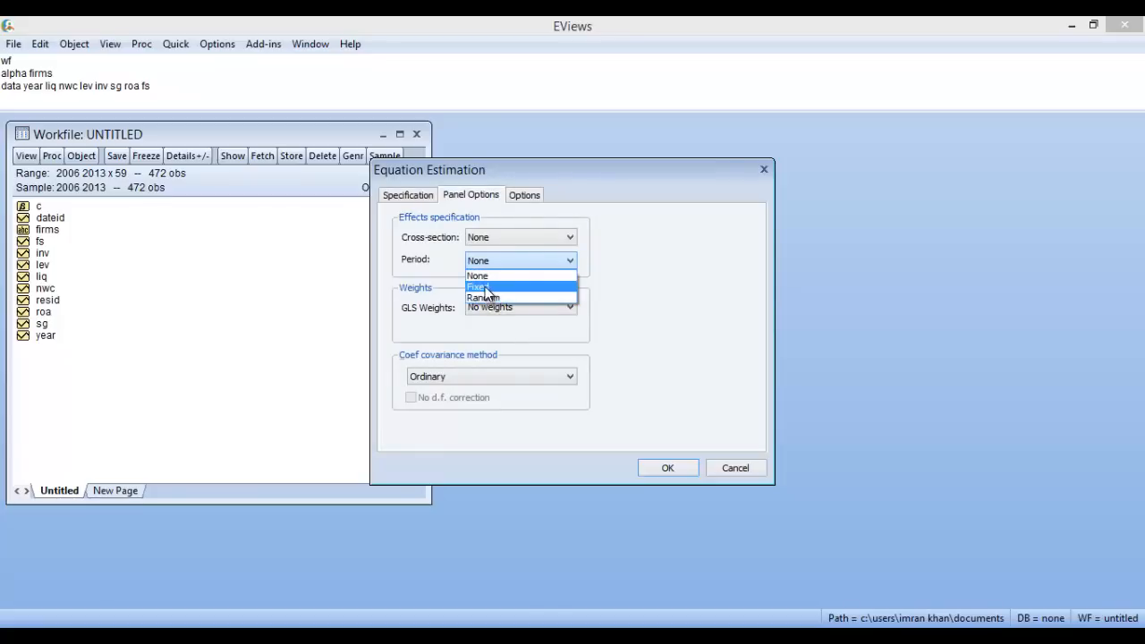
mouse_move(474, 286)
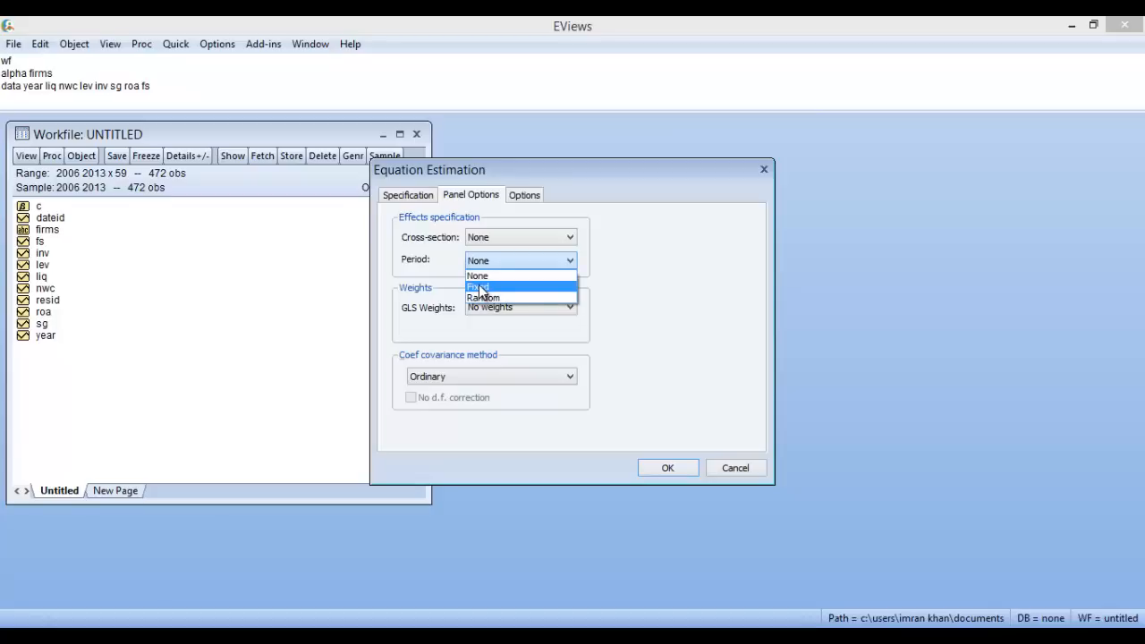
mouse_move(484, 297)
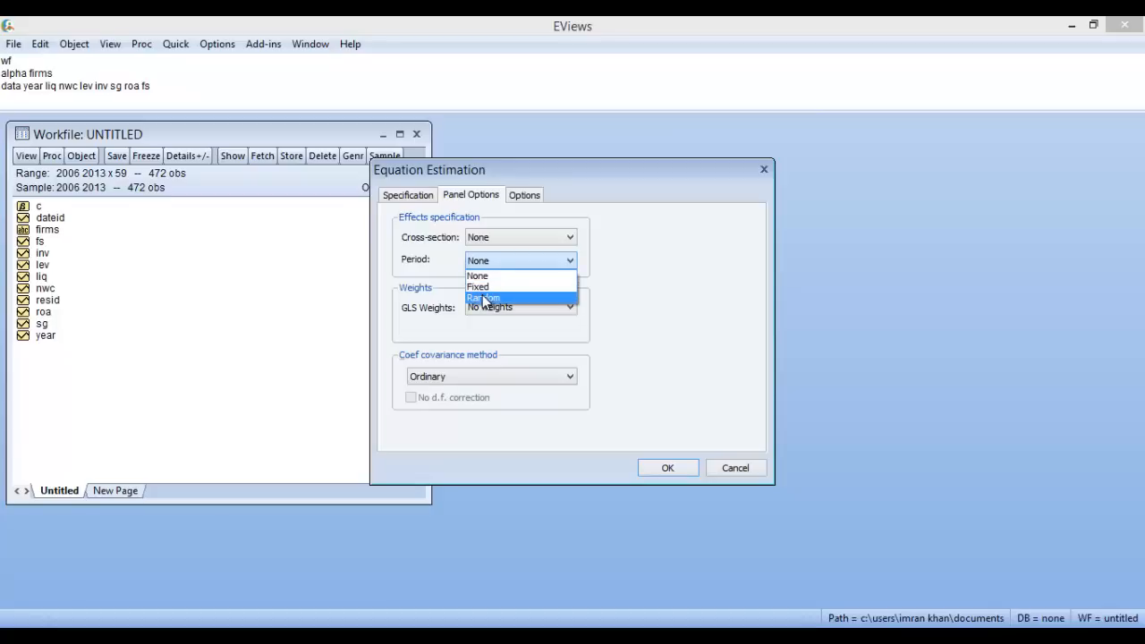
click(492, 297)
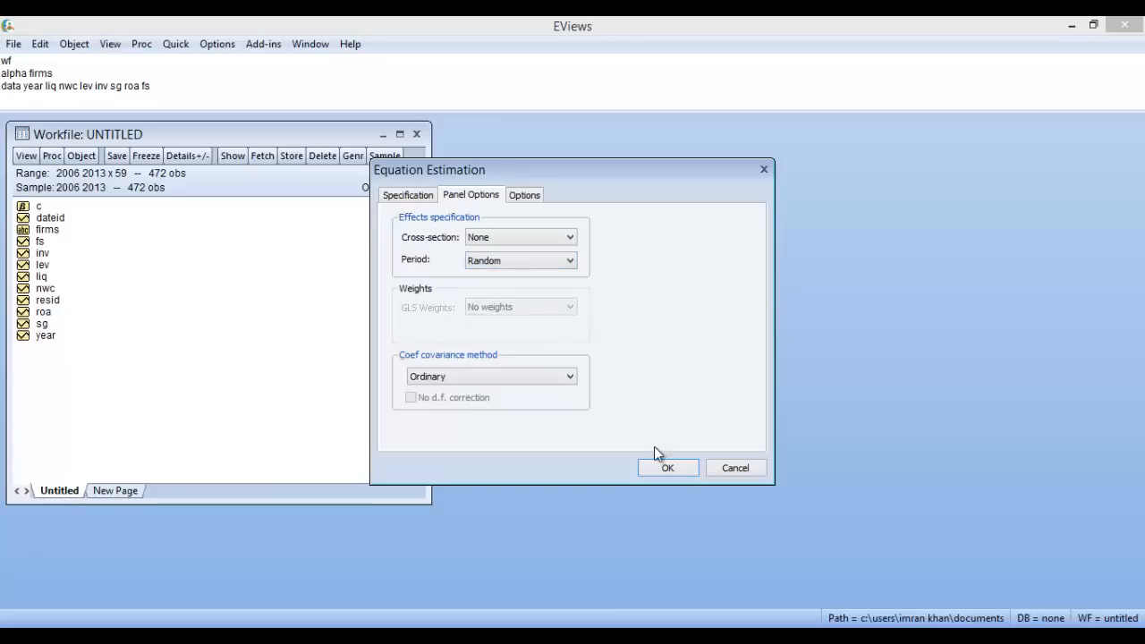
click(669, 468)
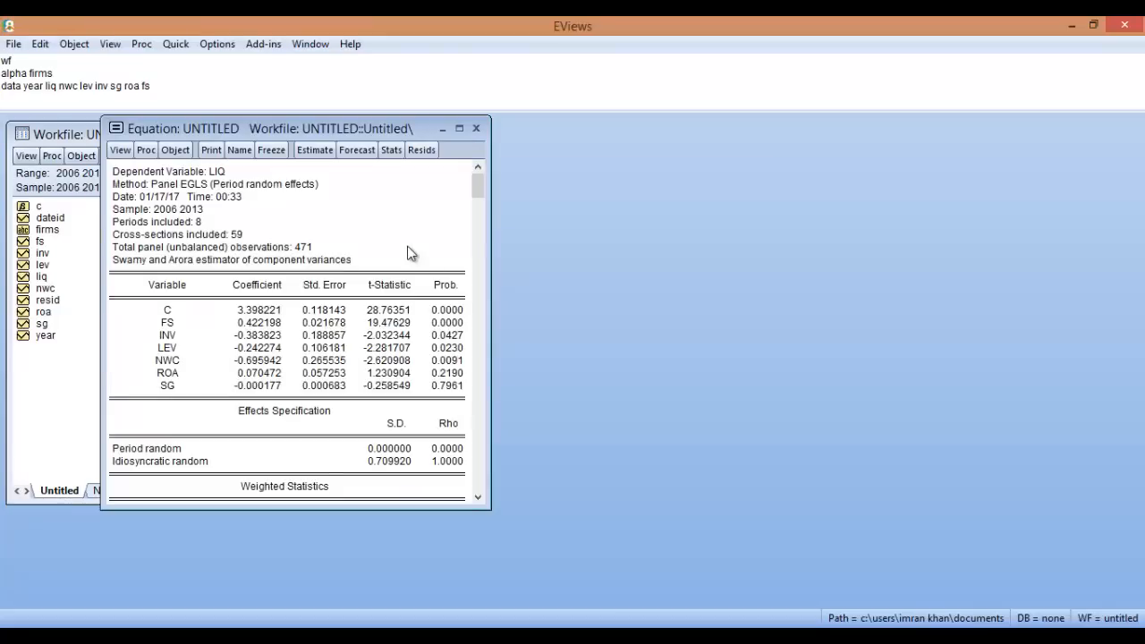
mouse_move(490, 512)
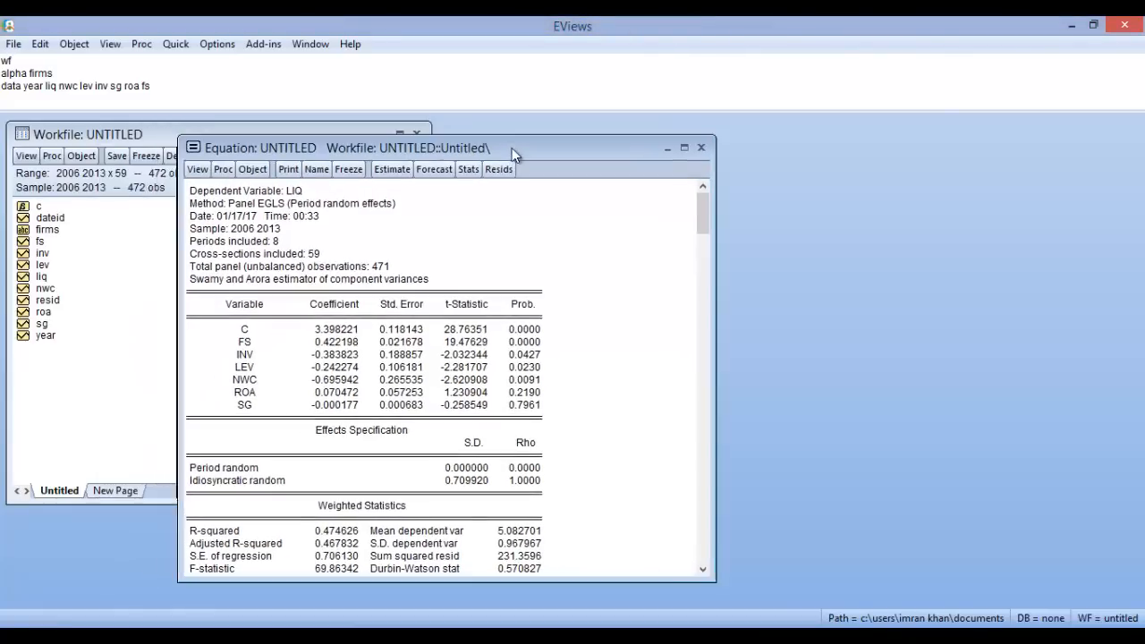
Bring up the equation's View menu to reach Fixed/Random Effects Testing
click(197, 169)
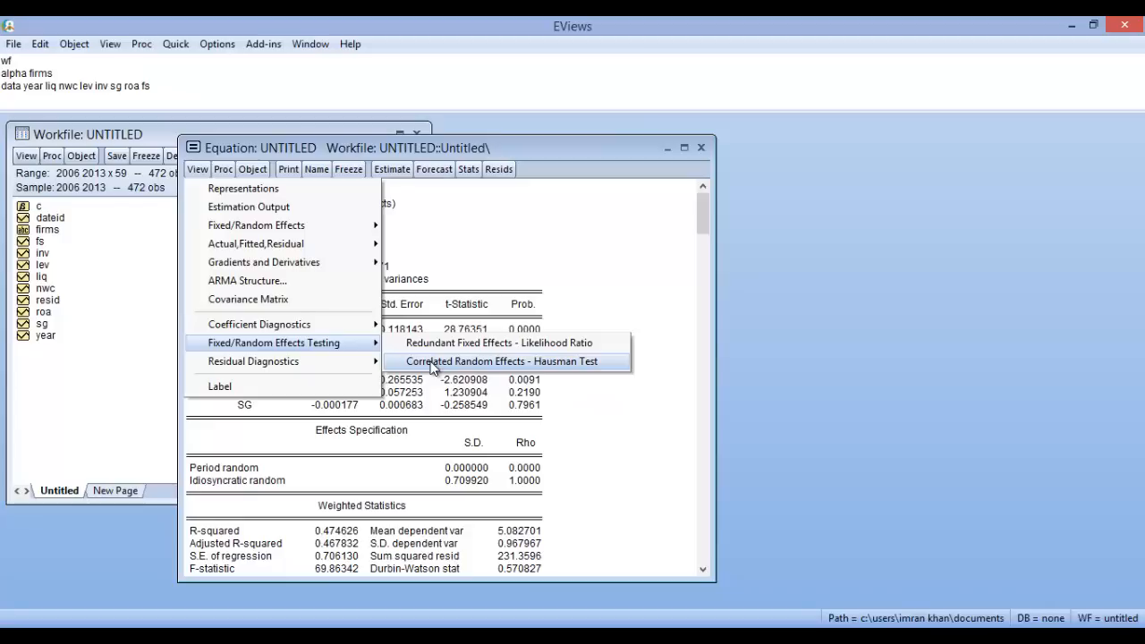
Run the Correlated Random Effects Hausman test, showing chi-square 2.0154 and probability 0.9183
click(505, 361)
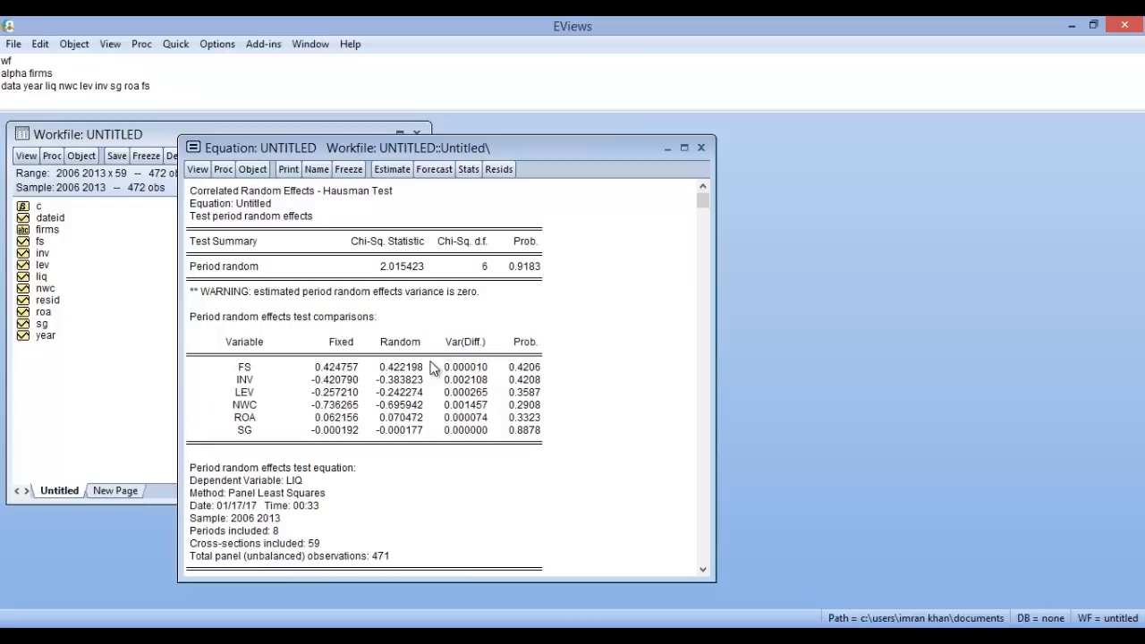
mouse_move(546, 284)
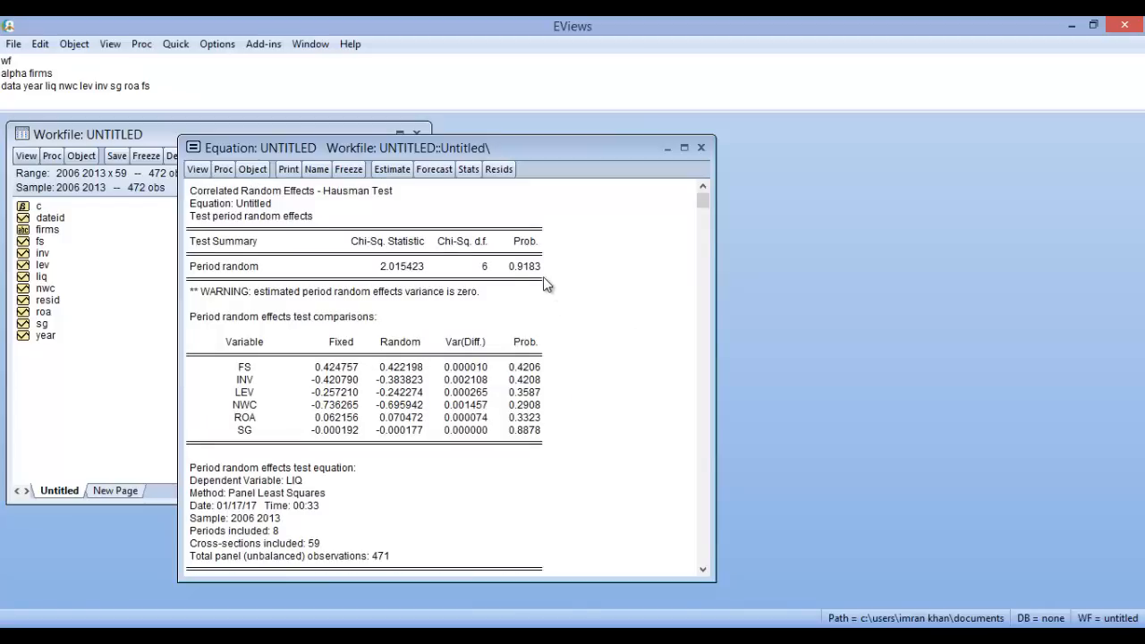
mouse_move(541, 276)
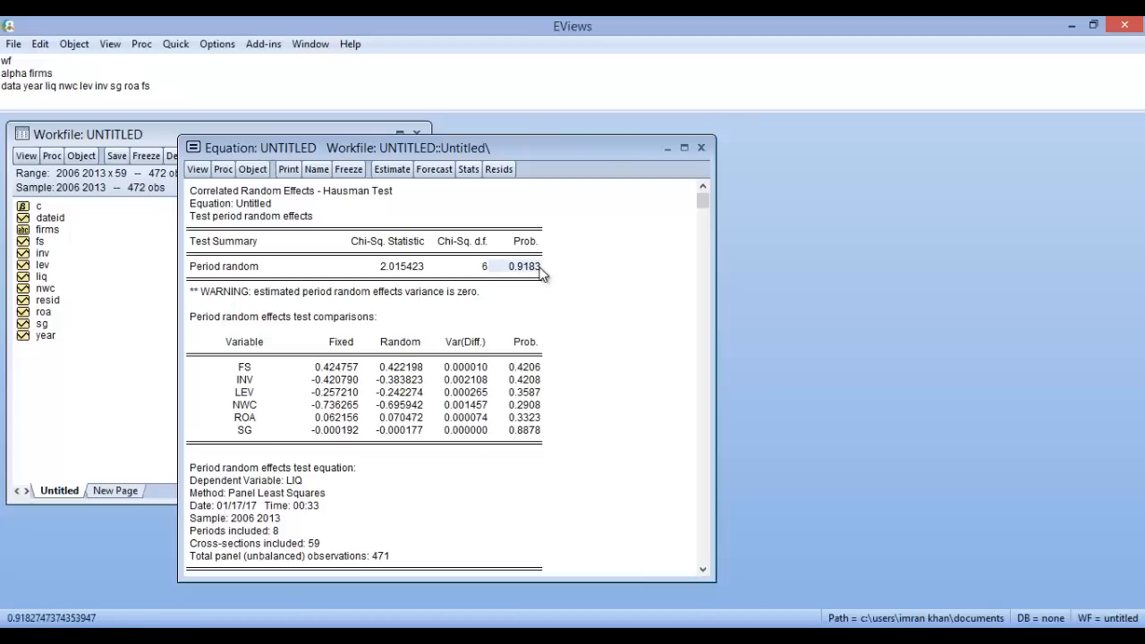
mouse_move(524, 276)
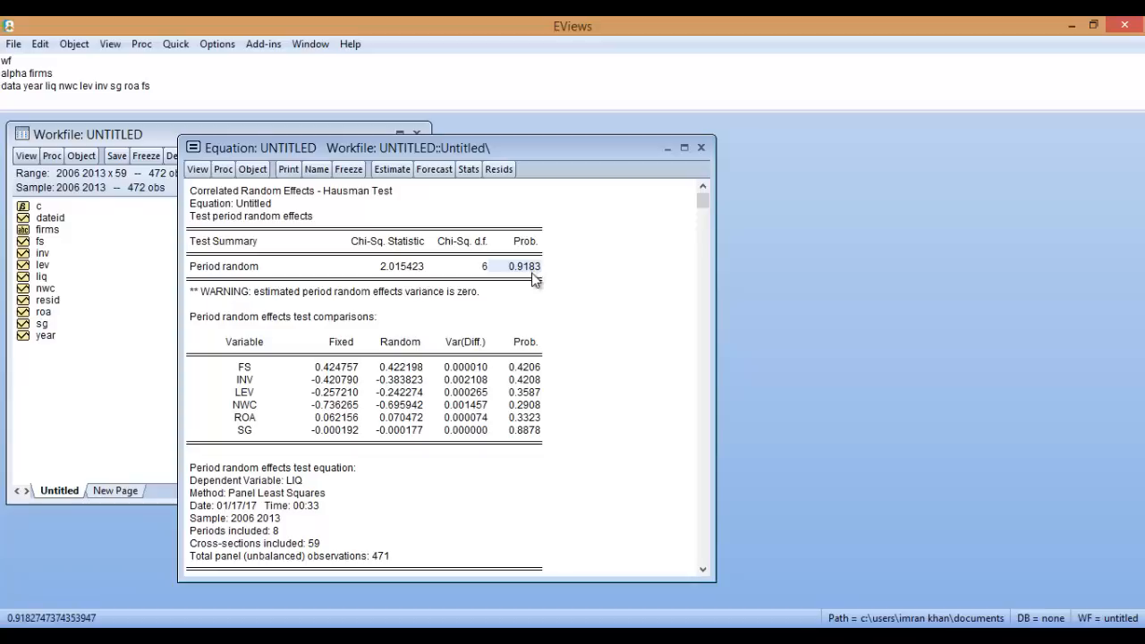
mouse_move(535, 301)
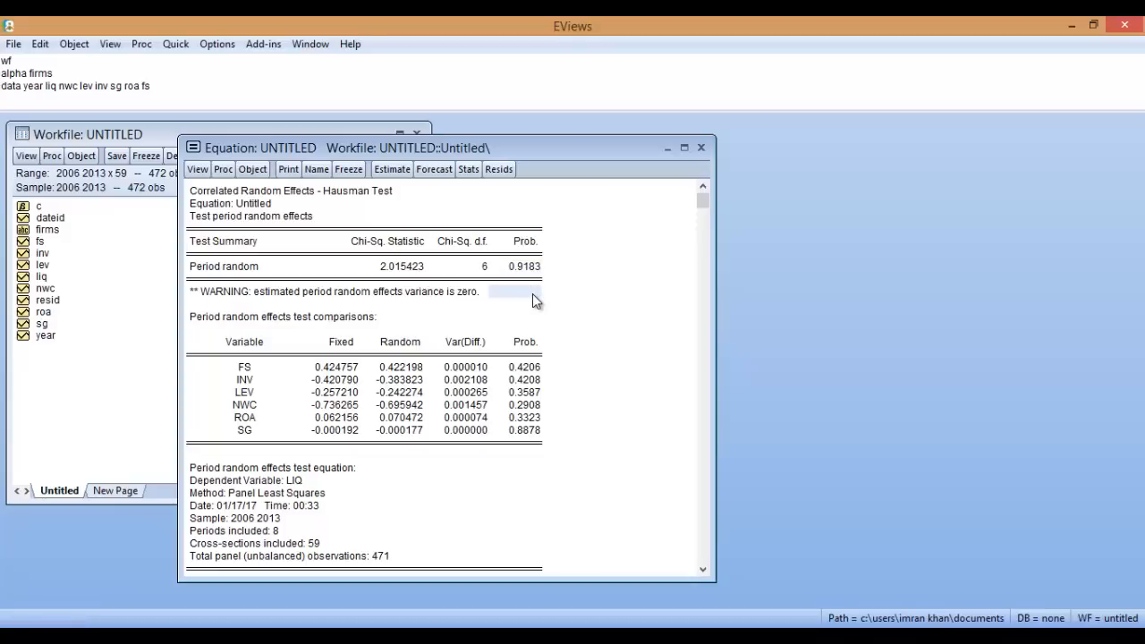
mouse_move(539, 290)
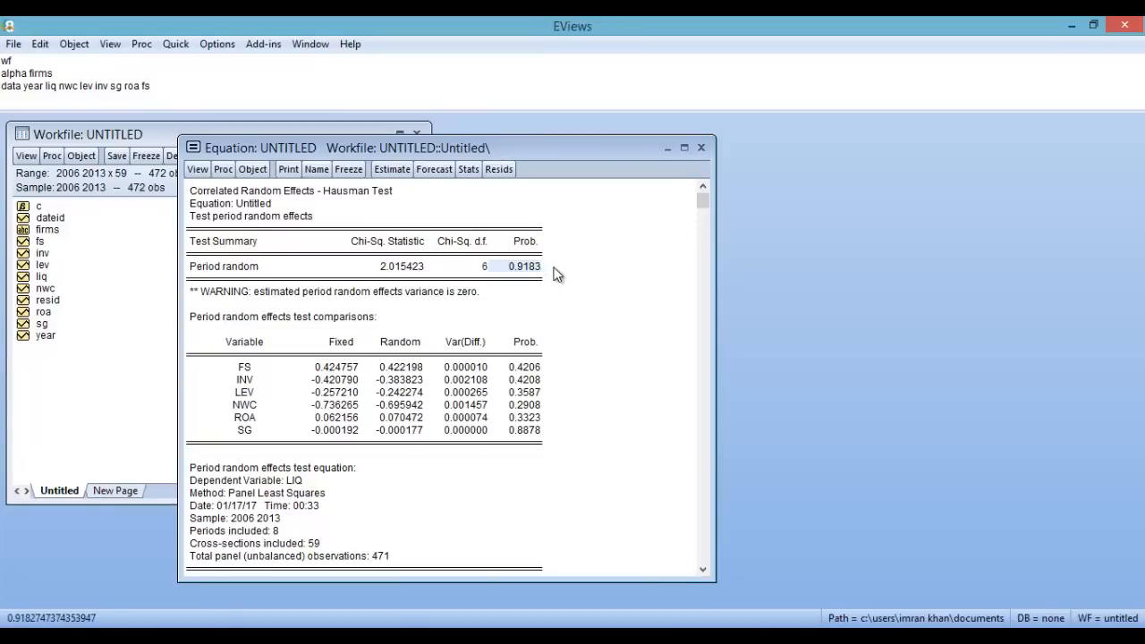
mouse_move(569, 307)
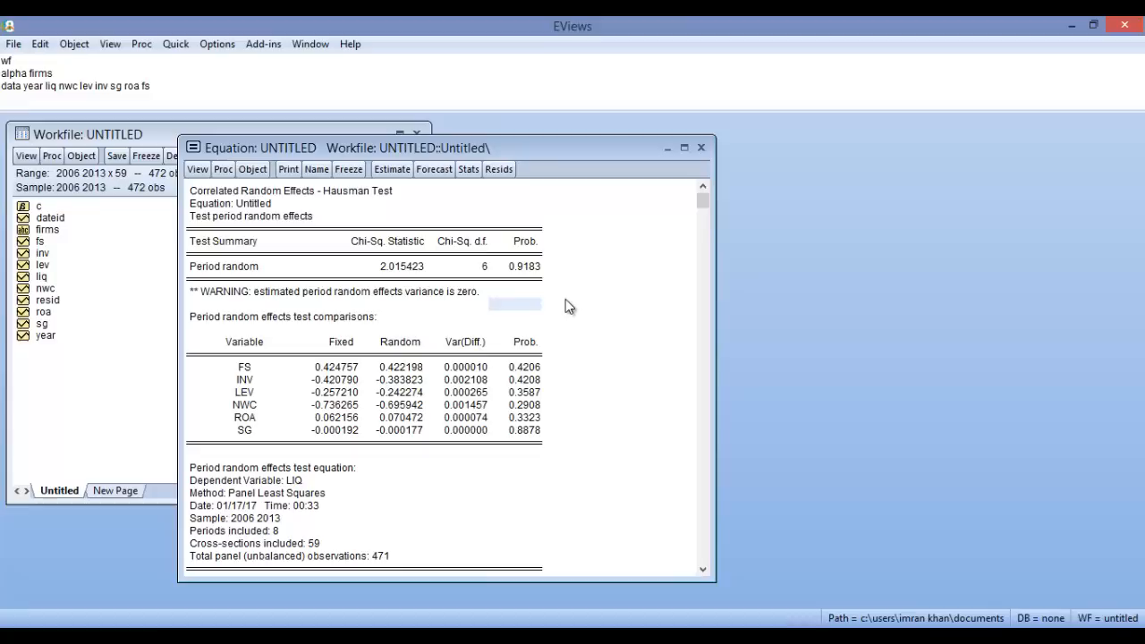